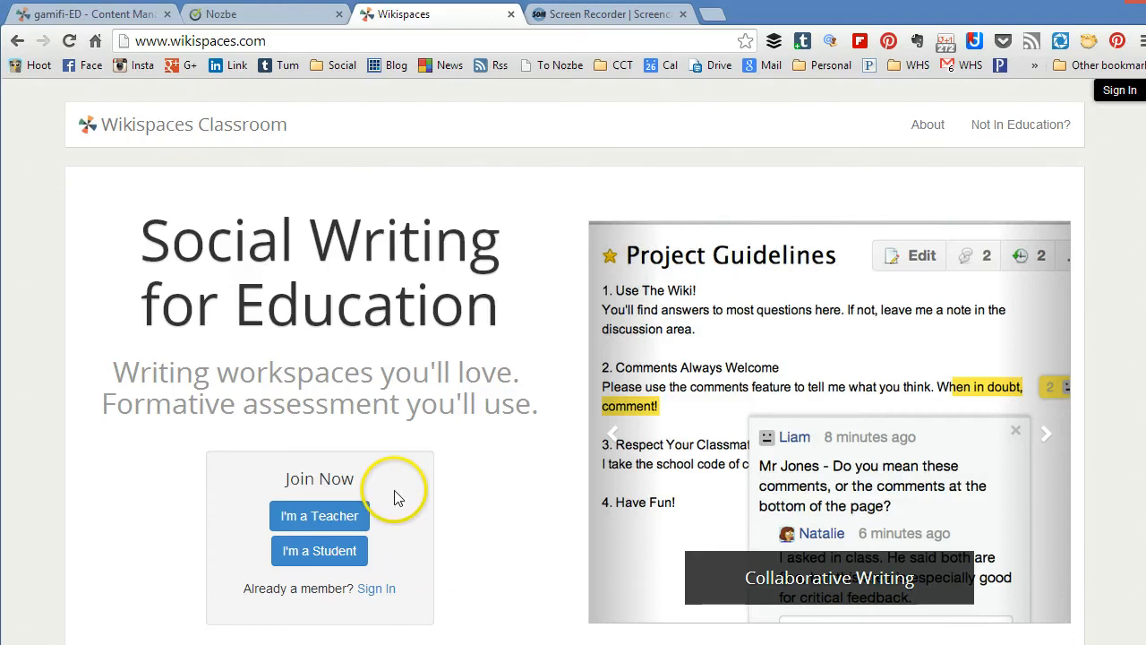
{"action": "mouse_move", "coordinate": [319, 552]}
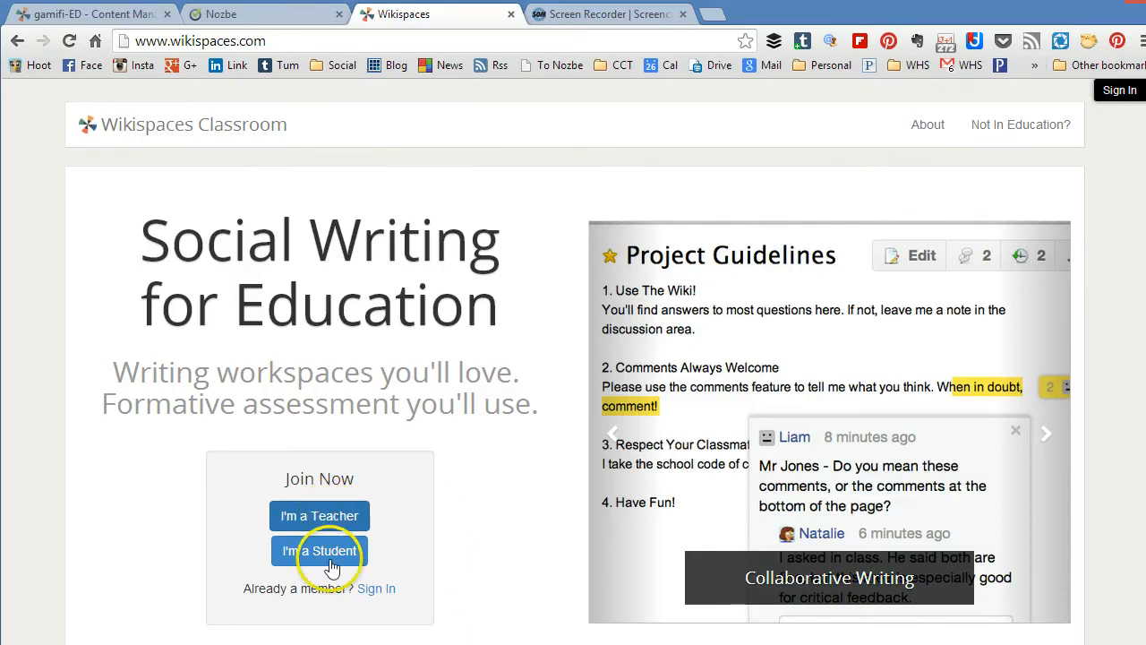
{"action": "mouse_move", "coordinate": [318, 515]}
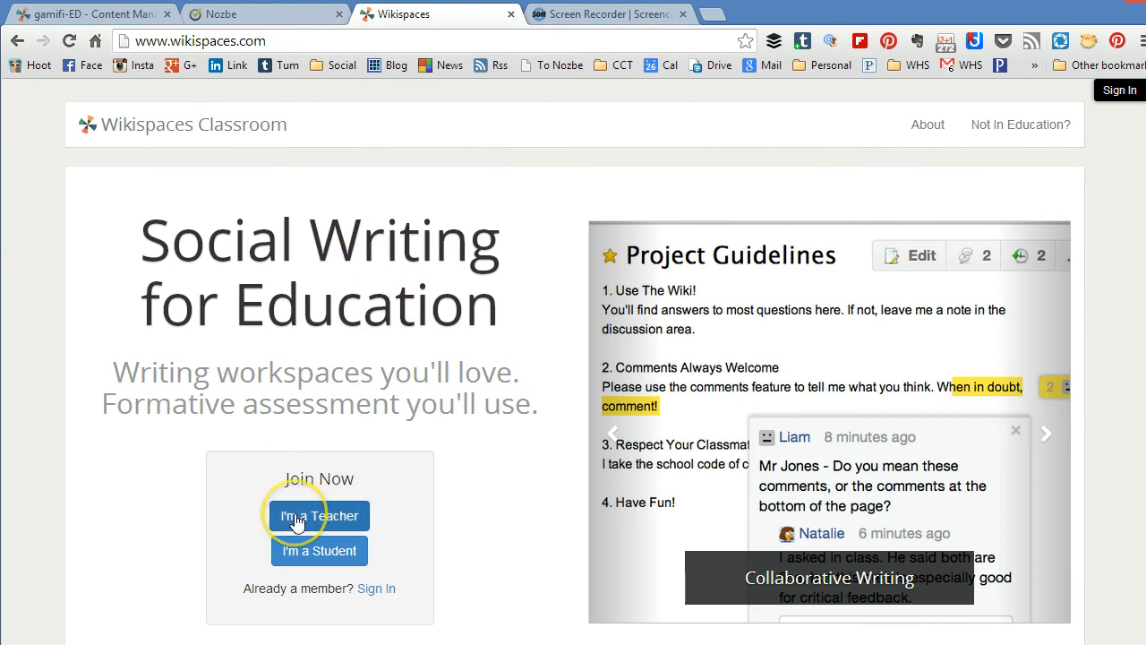
{"action": "left_click", "coordinate": [318, 516]}
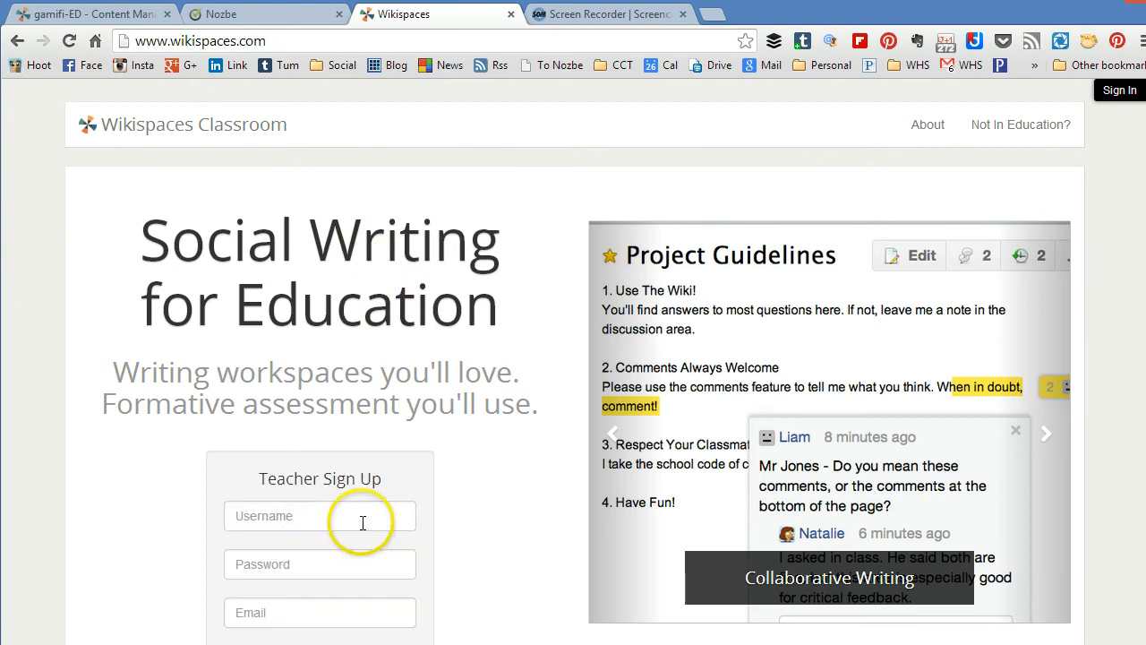
{"action": "type", "text": "gami"}
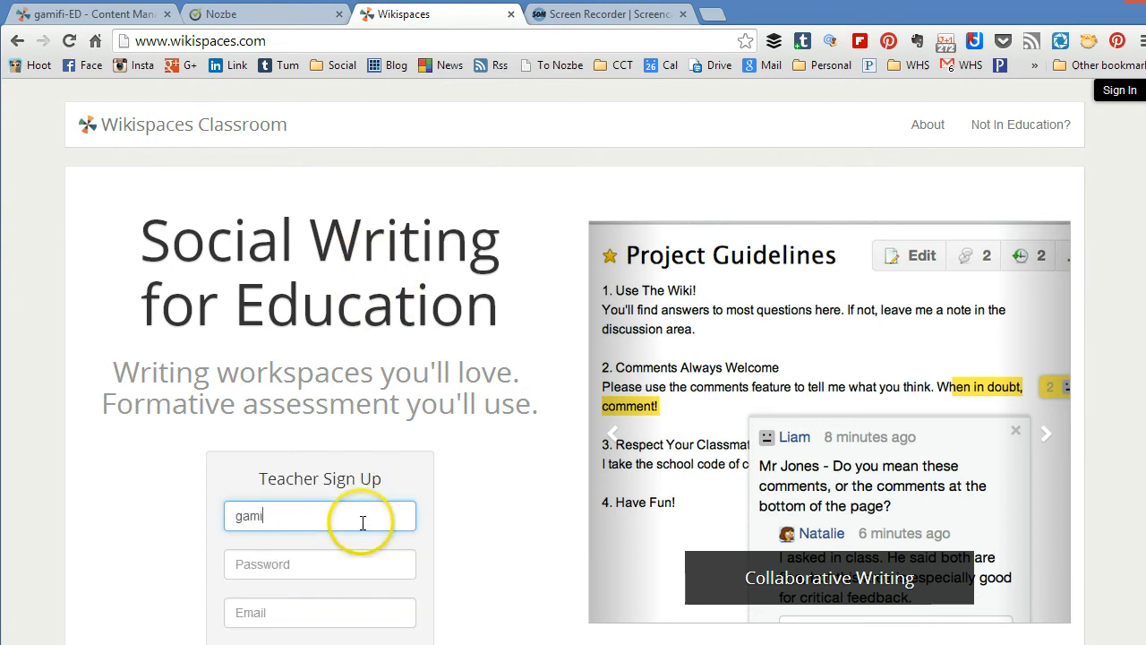
{"action": "type", "text": "fiedooc"}
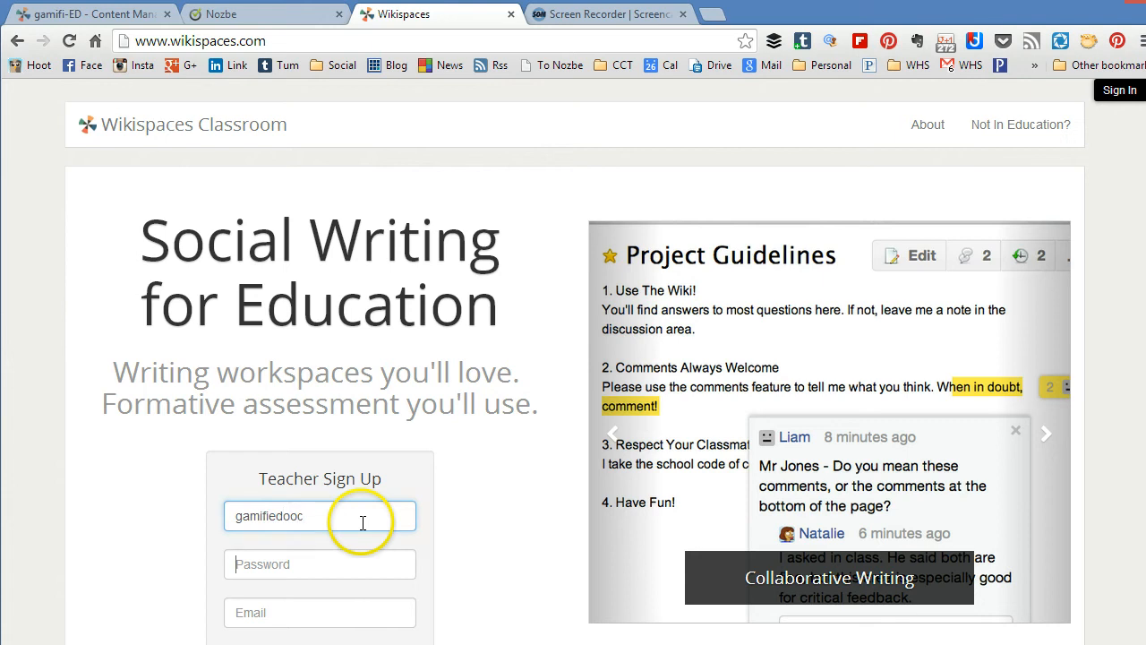
{"action": "left_click", "coordinate": [319, 562]}
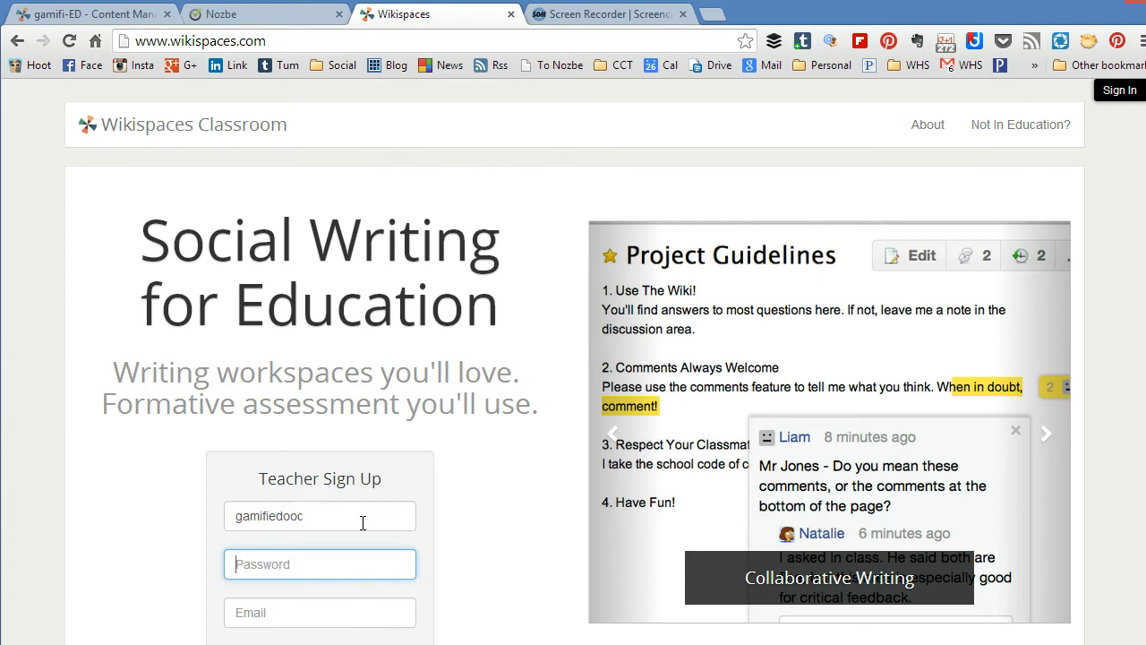
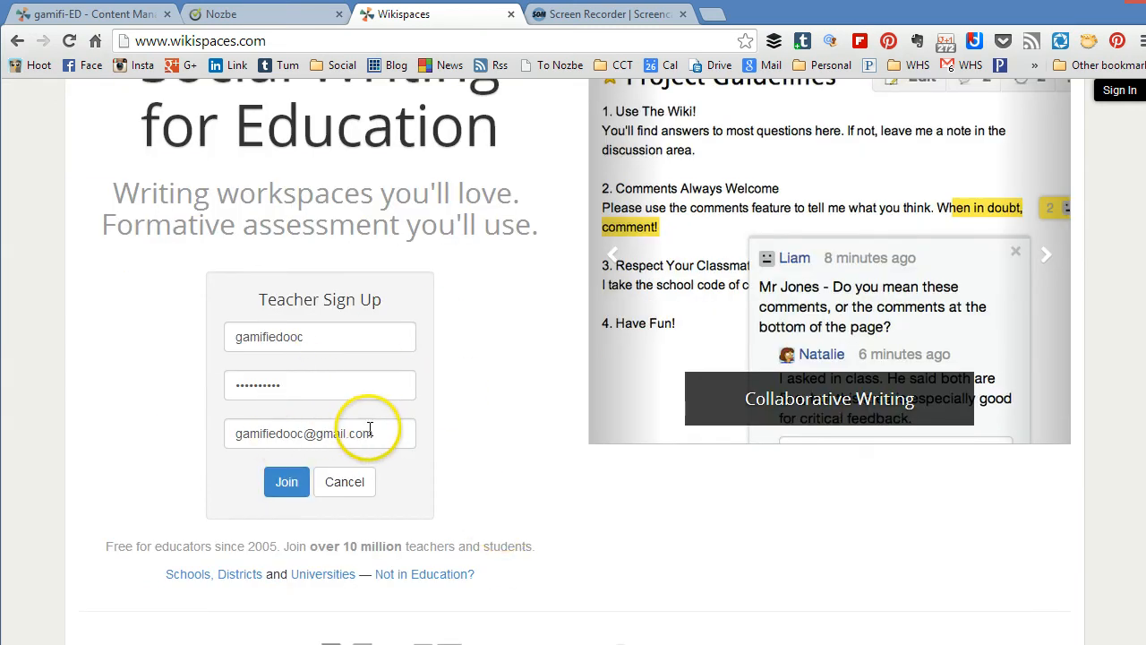
{"action": "left_click", "coordinate": [287, 482]}
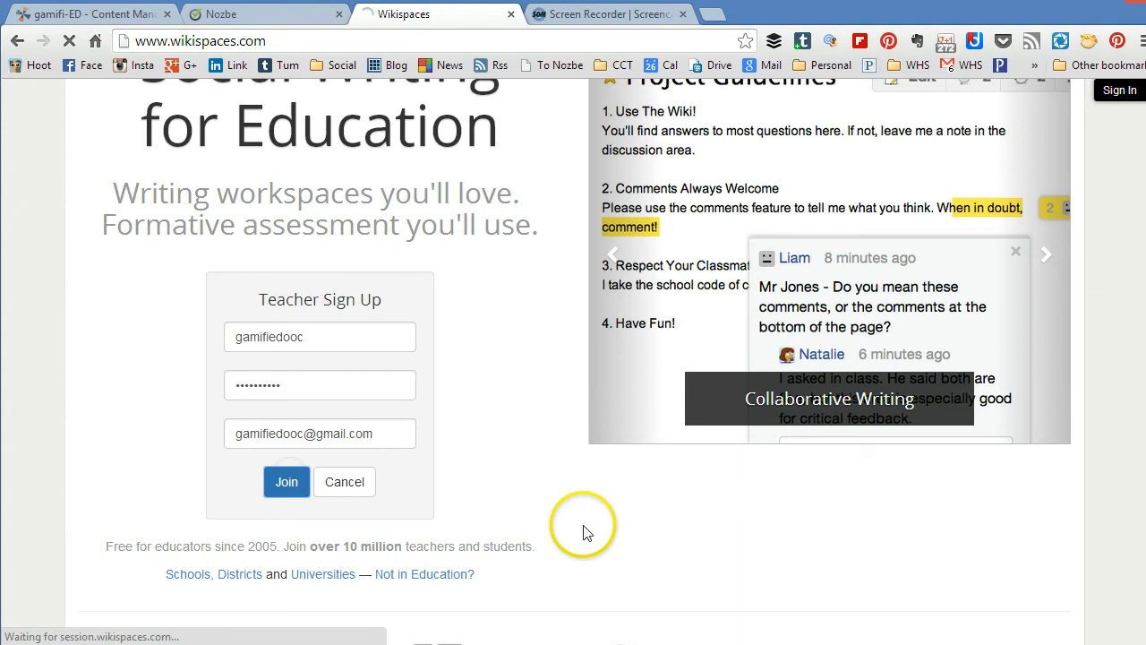
- Continue past the account-created page toward the Gamifi-ED wiki home
{"action": "left_click", "coordinate": [286, 482]}
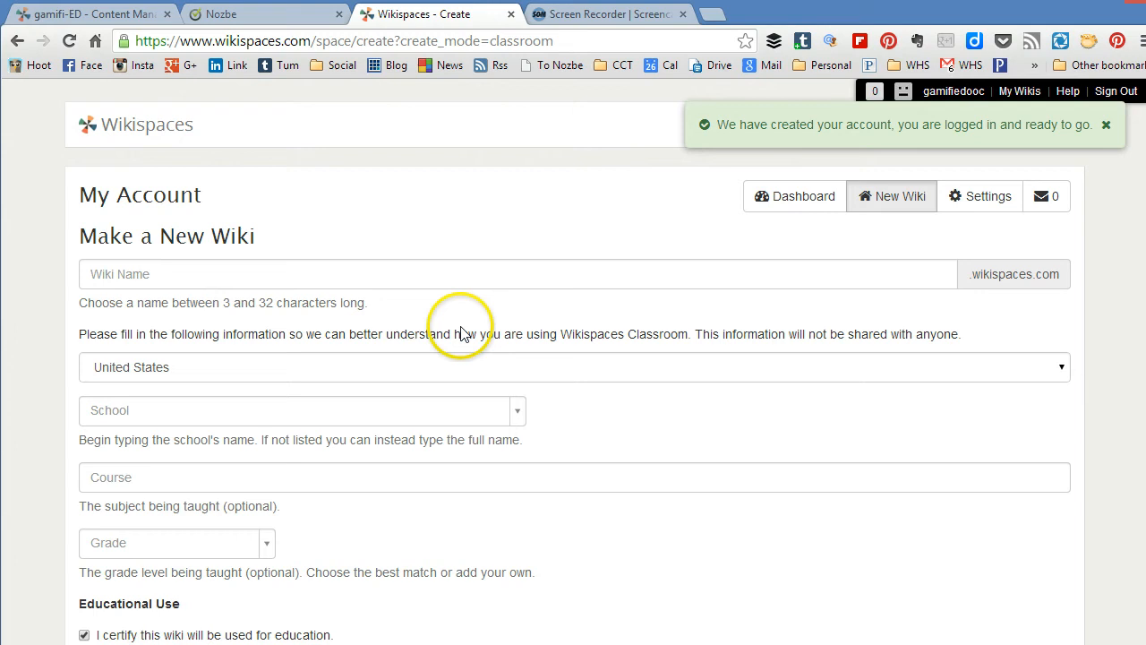
{"action": "mouse_move", "coordinate": [189, 335]}
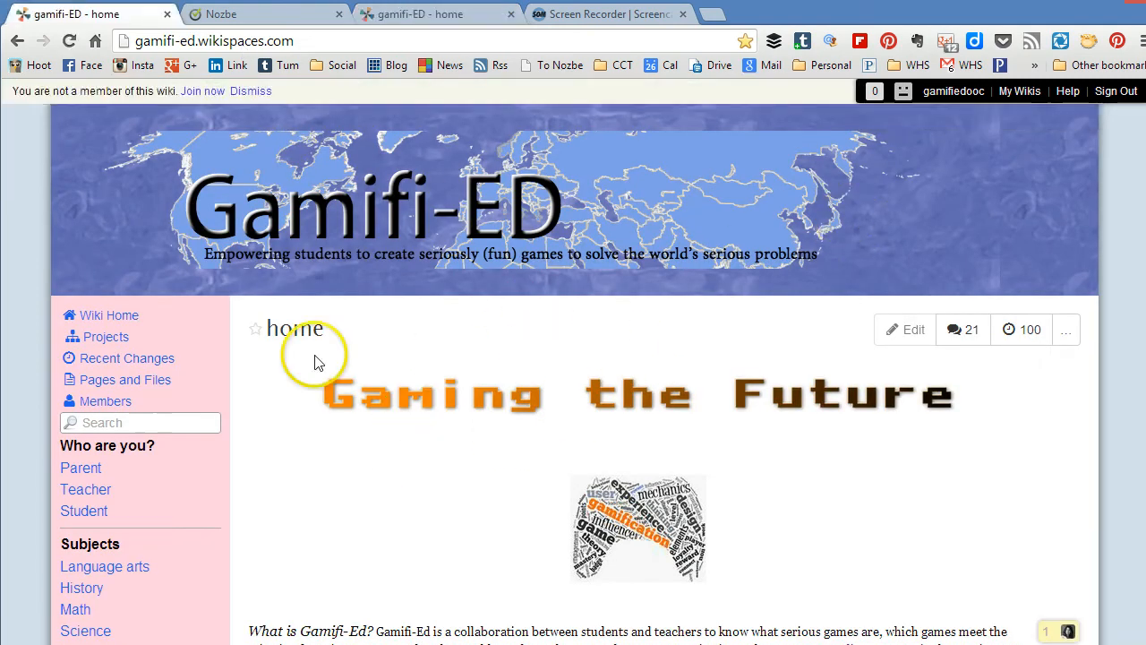
{"action": "mouse_move", "coordinate": [236, 213]}
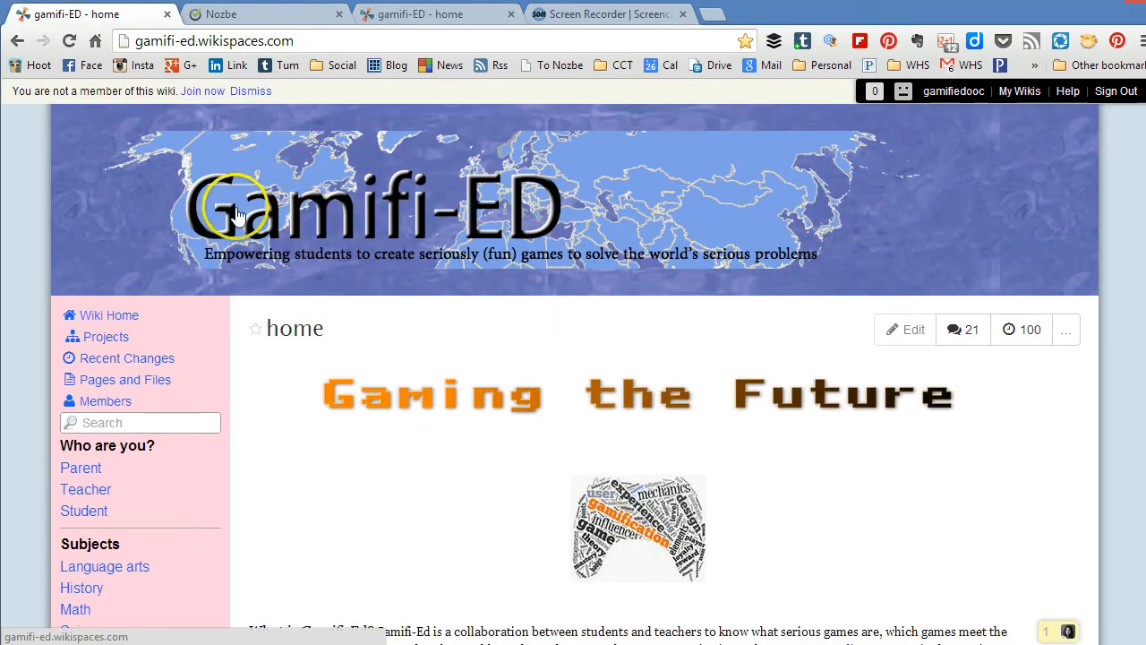
{"action": "mouse_move", "coordinate": [222, 463]}
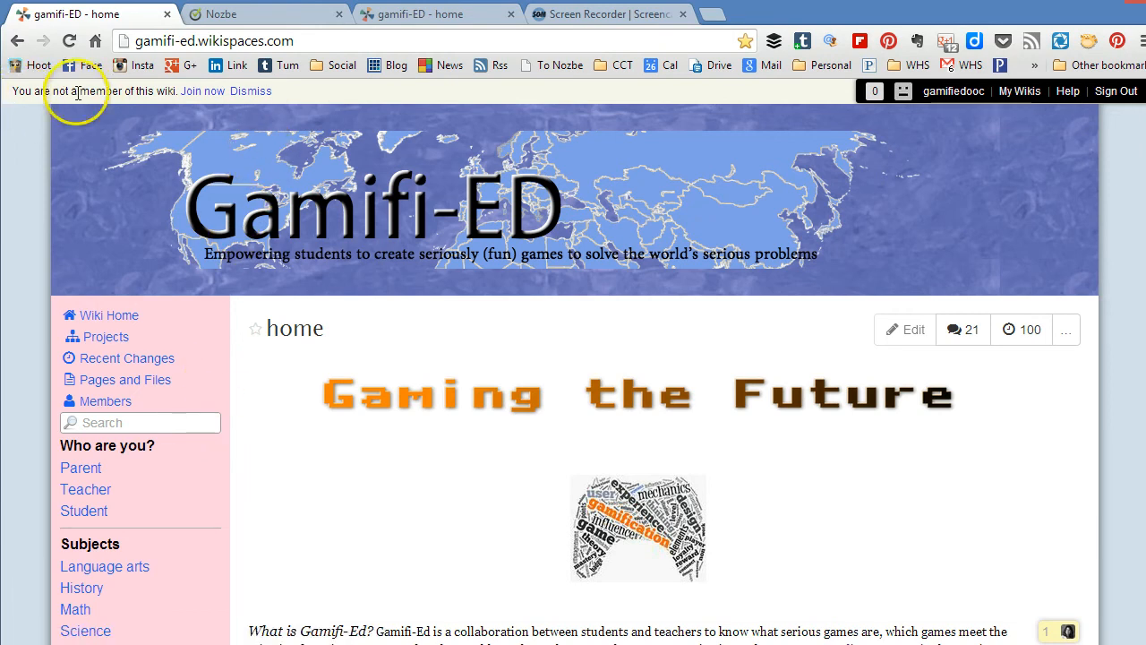
{"action": "mouse_move", "coordinate": [68, 126]}
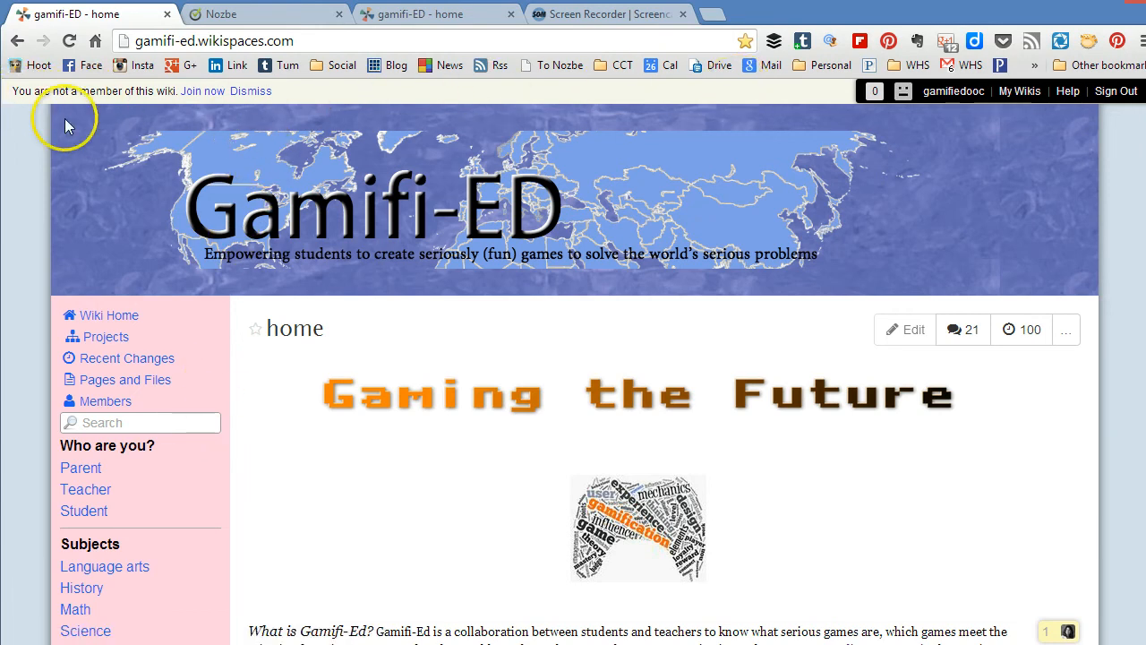
- Request membership of the gamifi-ED wiki with a comment ending 'GA USA' about writing reviews
{"action": "left_click", "coordinate": [203, 90]}
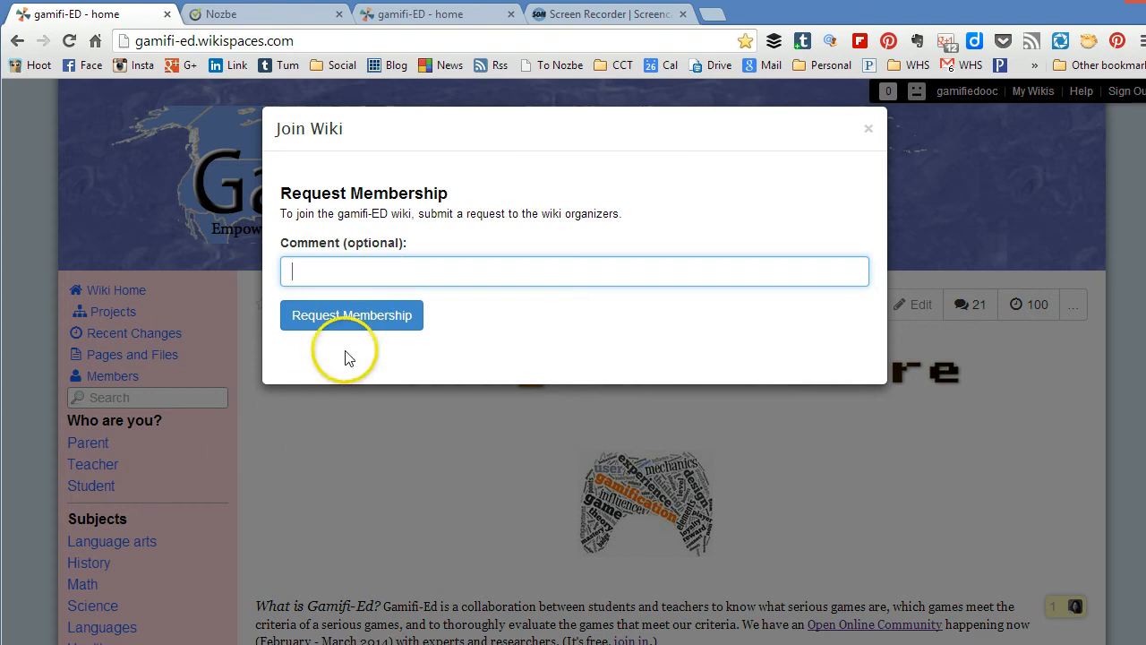
{"action": "left_click", "coordinate": [355, 273]}
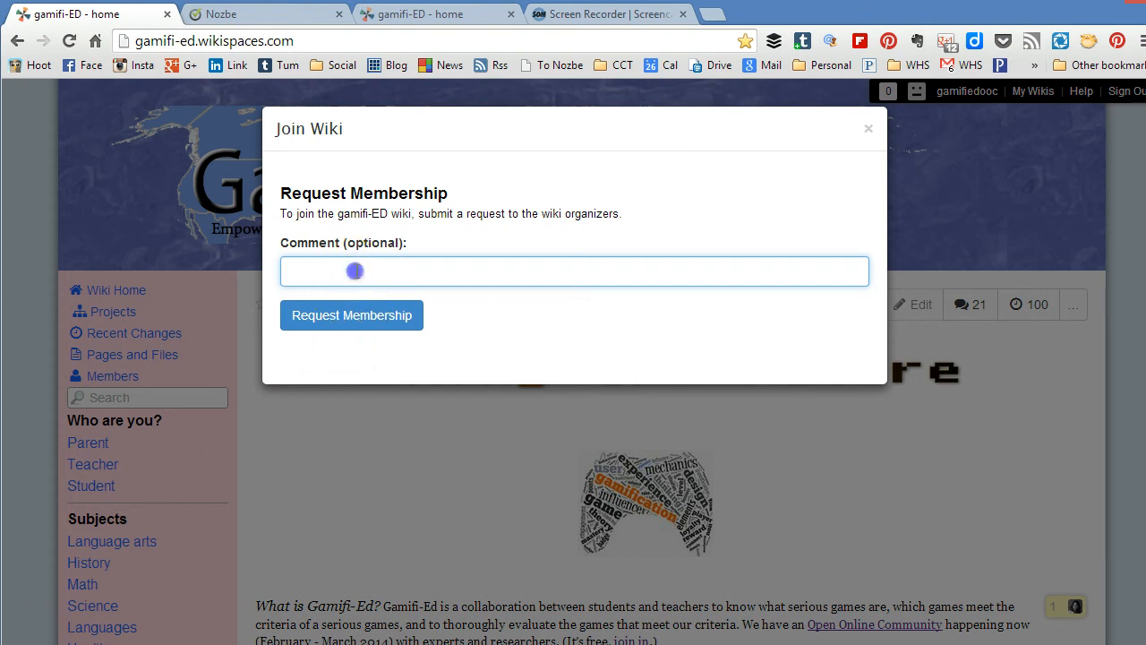
{"action": "left_click", "coordinate": [354, 272]}
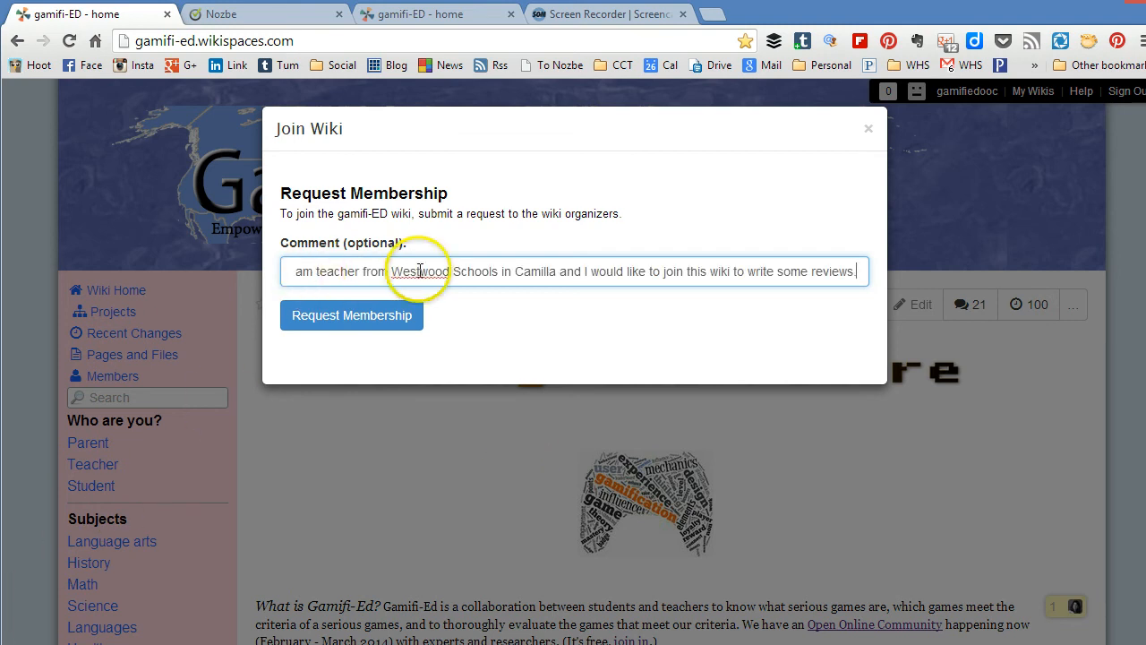
{"action": "mouse_move", "coordinate": [727, 277]}
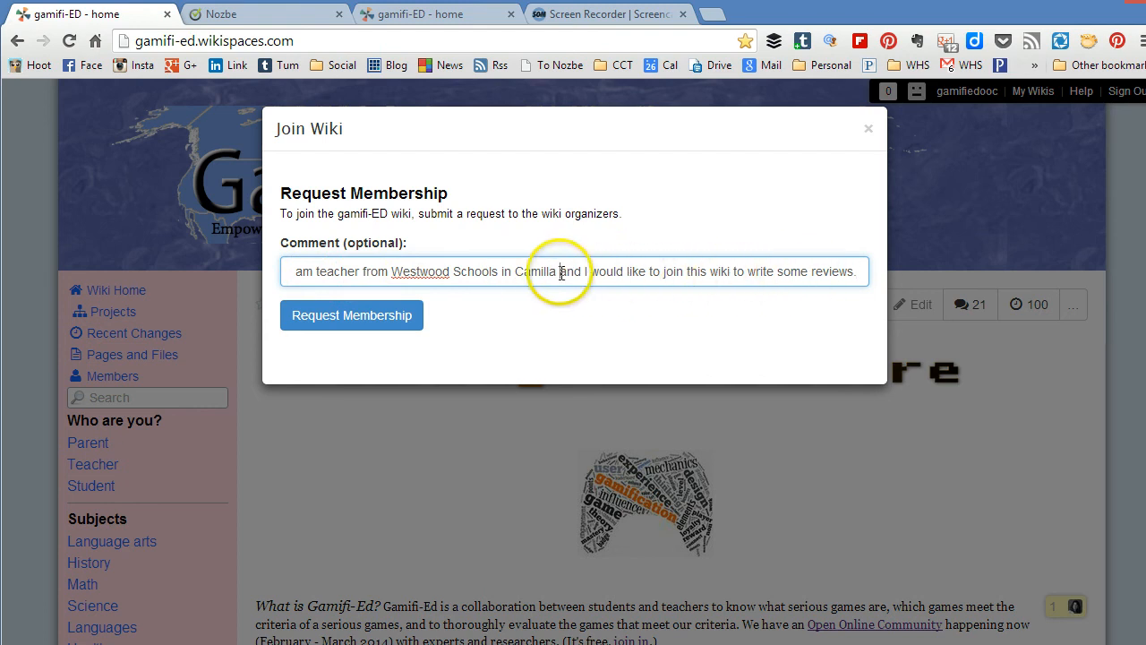
{"action": "type", "text": "GA USA"}
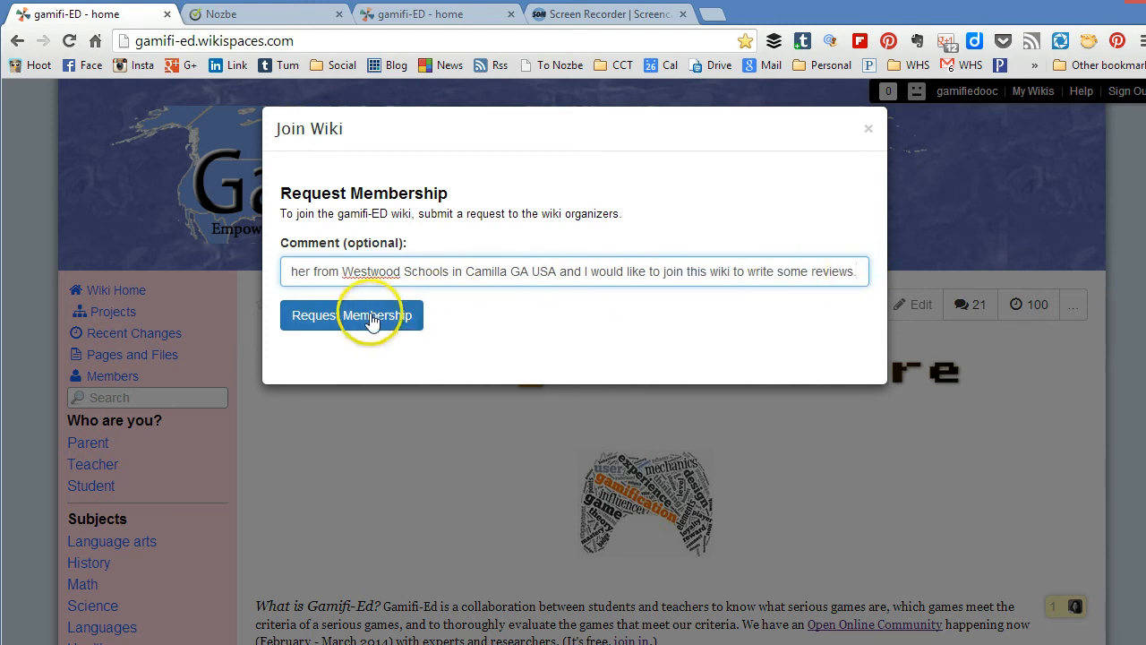
{"action": "left_click", "coordinate": [351, 315]}
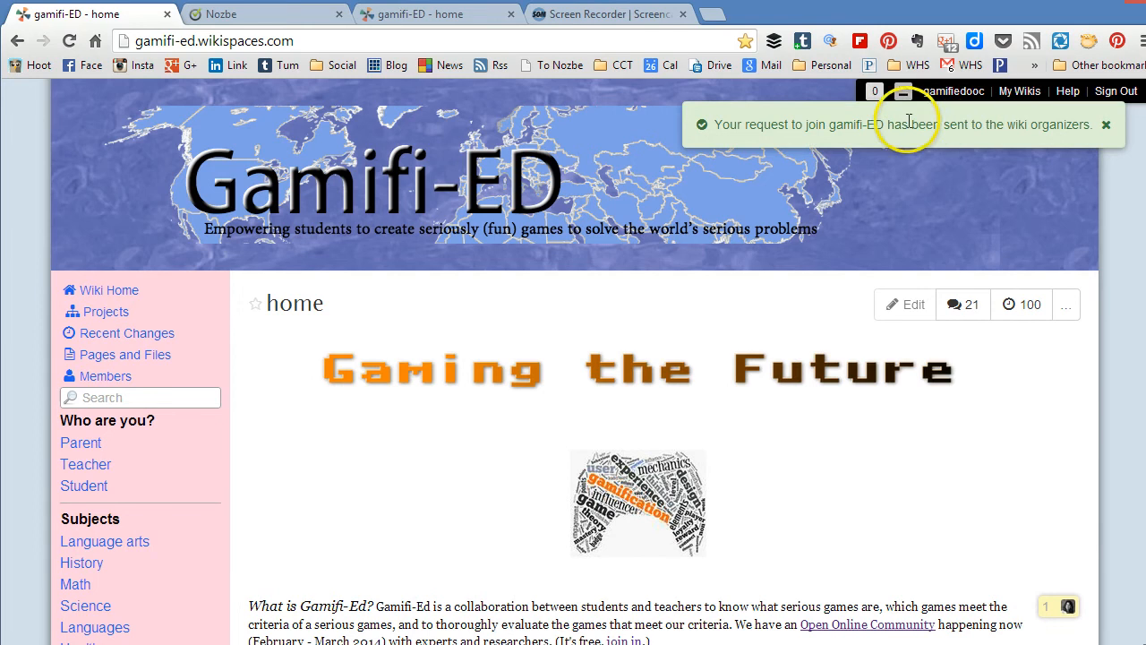
- From the organizer account, list pending requests and tick gamifiedooc's request for approval
{"action": "left_click", "coordinate": [1021, 304]}
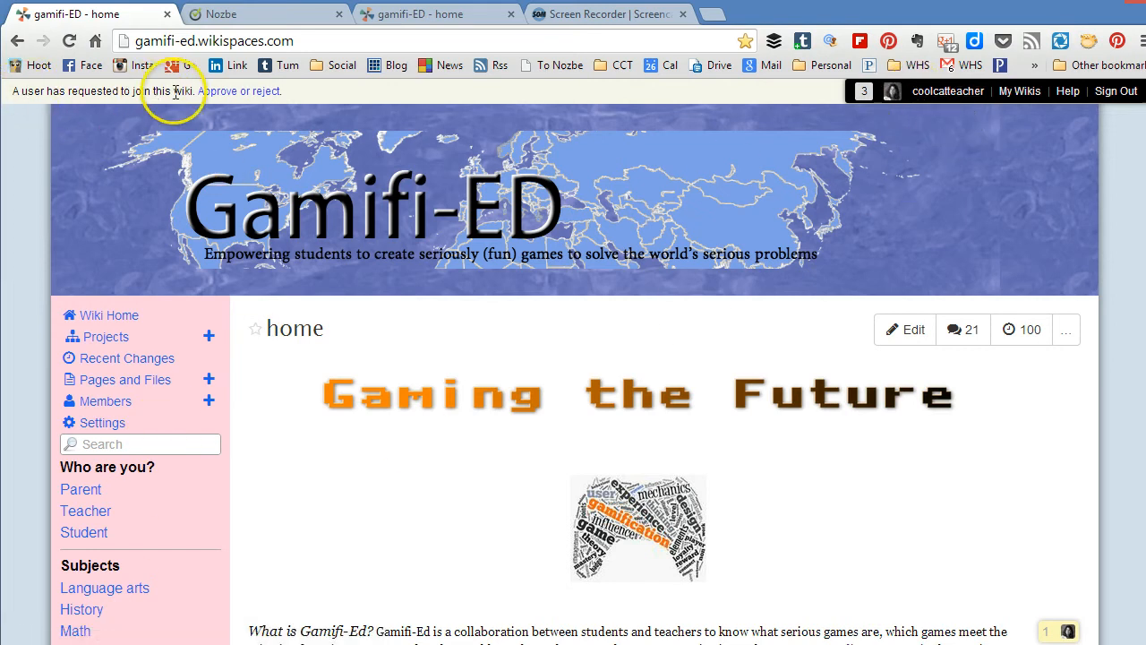
{"action": "left_click", "coordinate": [238, 89]}
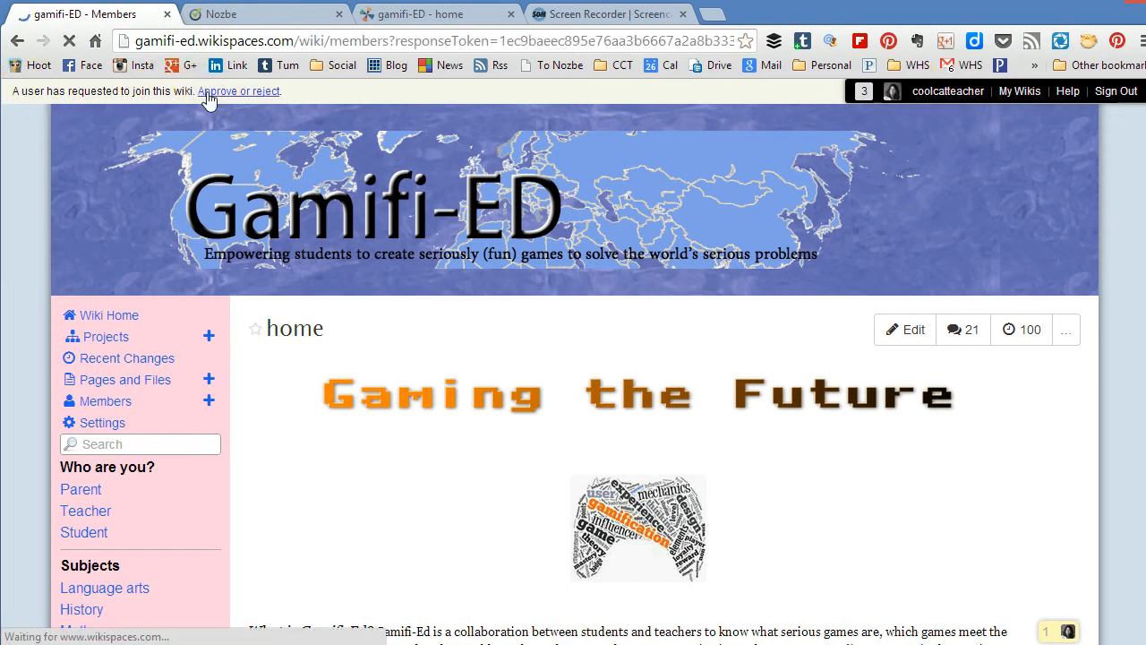
{"action": "scroll", "scroll_direction": "down", "scroll_amount": 3}
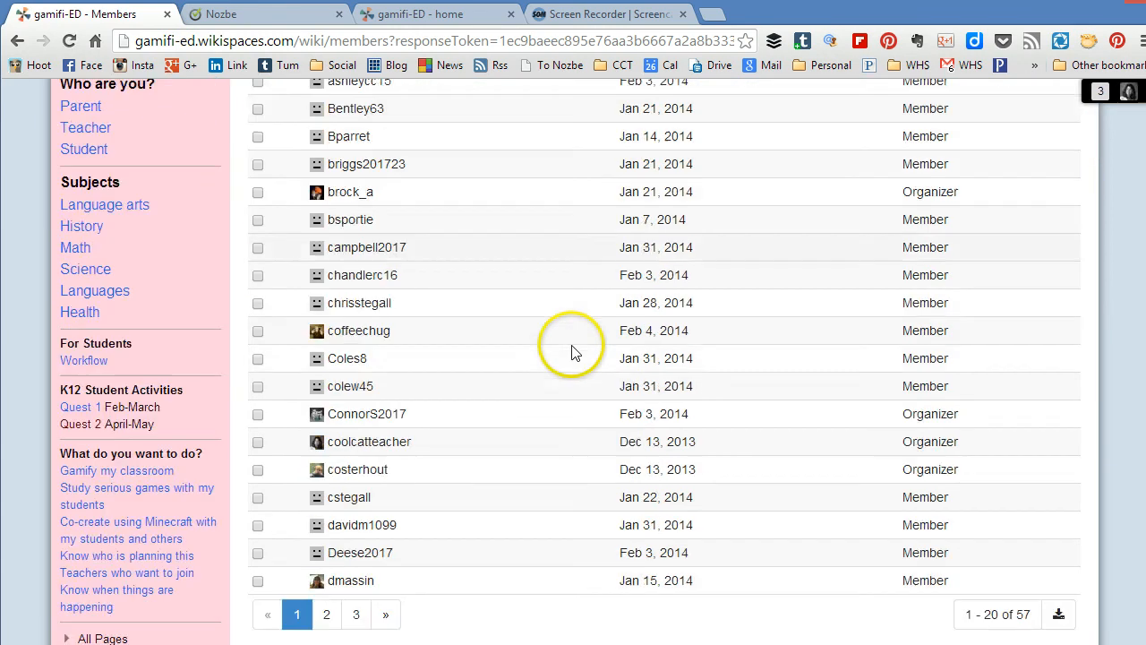
{"action": "scroll", "scroll_direction": "down", "scroll_amount": 3}
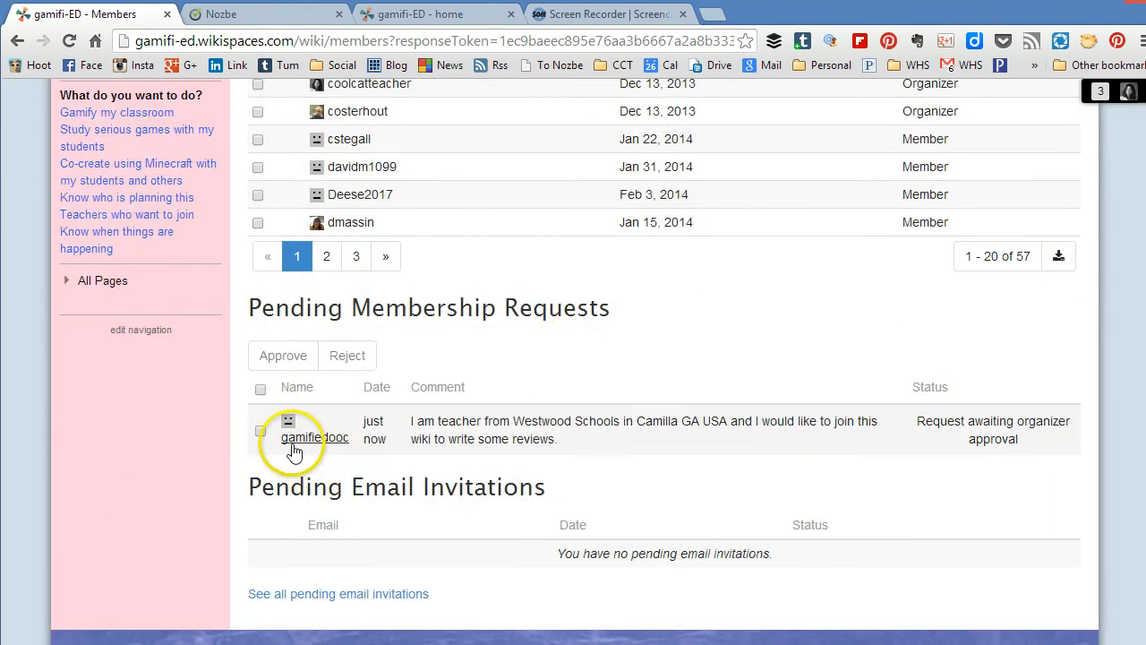
{"action": "mouse_move", "coordinate": [448, 439]}
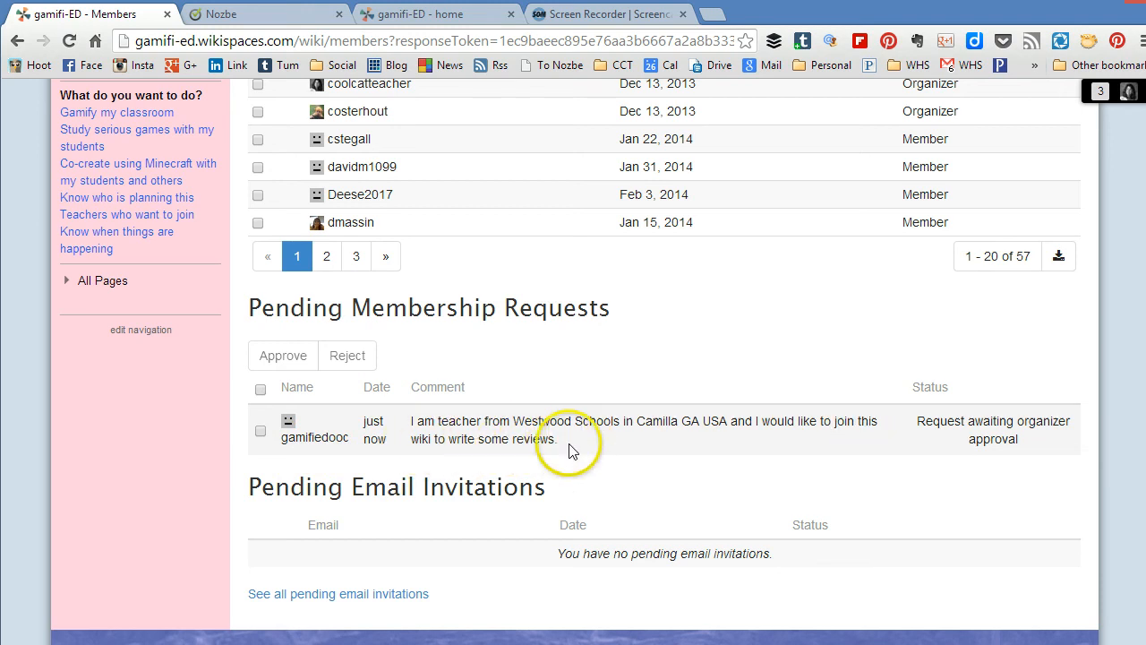
{"action": "mouse_move", "coordinate": [750, 444]}
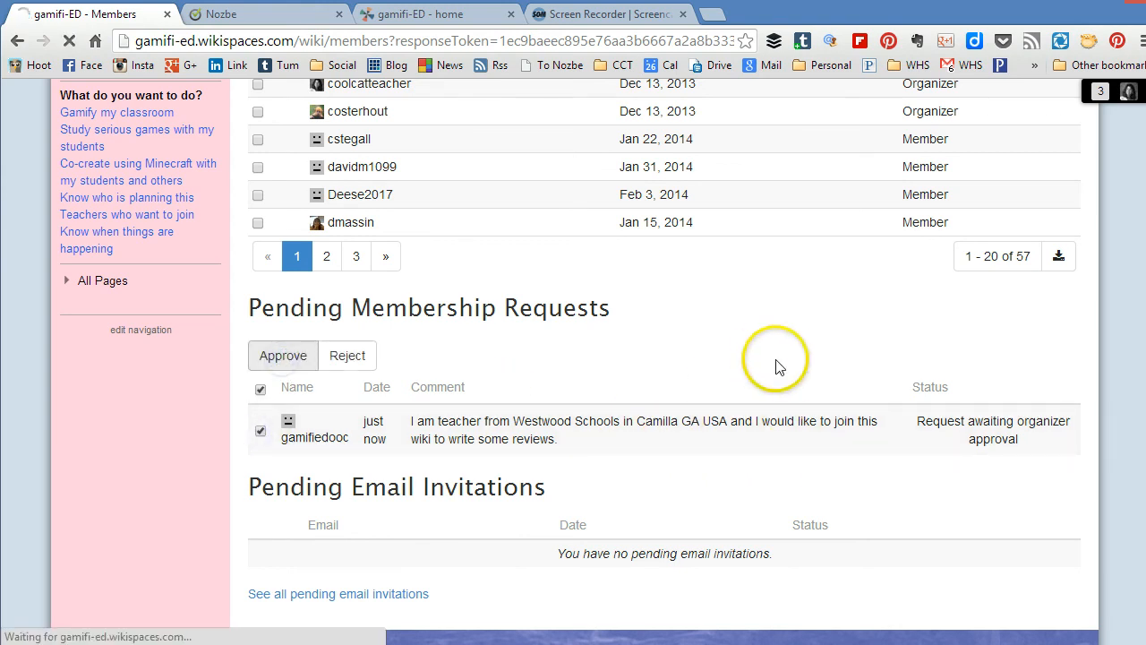
{"action": "left_click", "coordinate": [283, 355]}
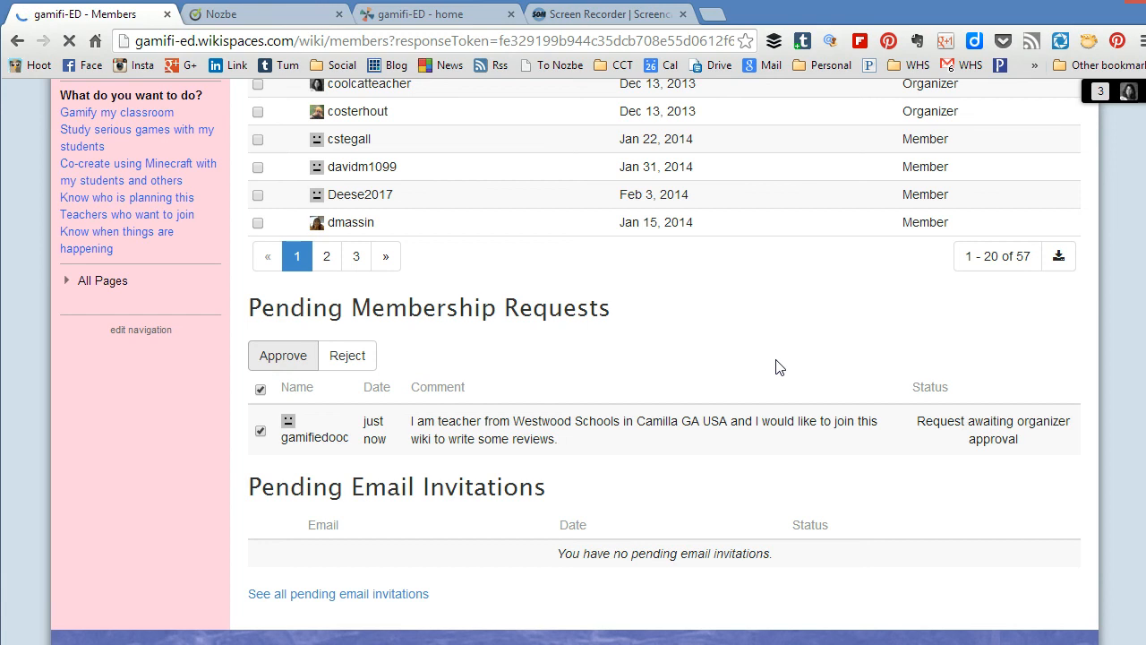
{"action": "left_click", "coordinate": [283, 355]}
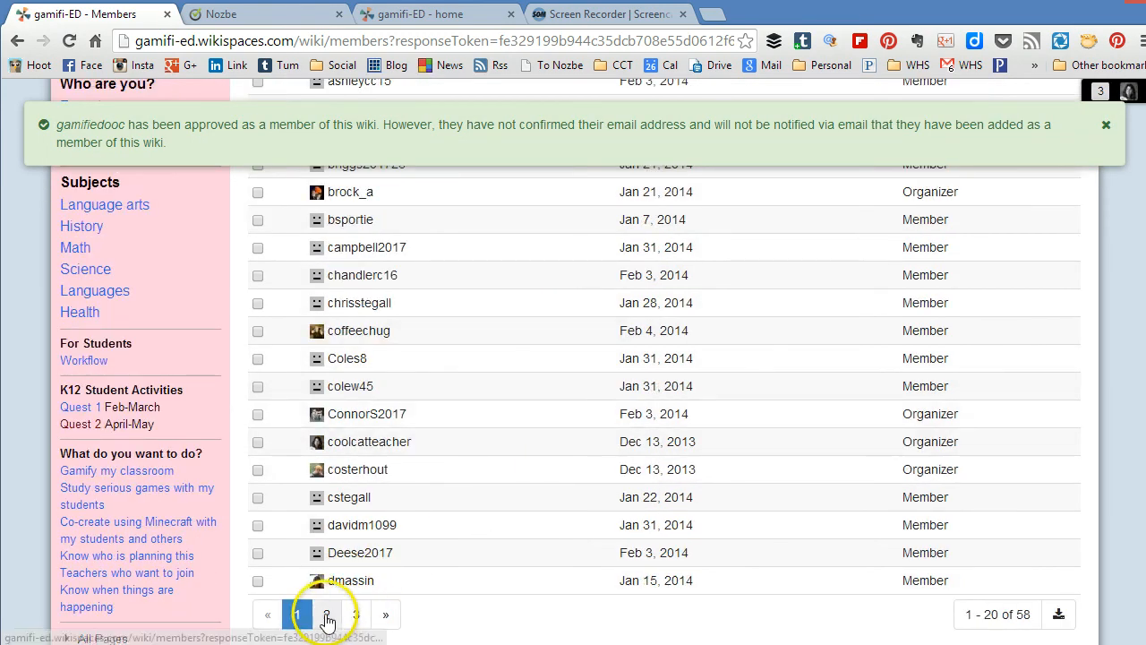
{"action": "left_click", "coordinate": [326, 614]}
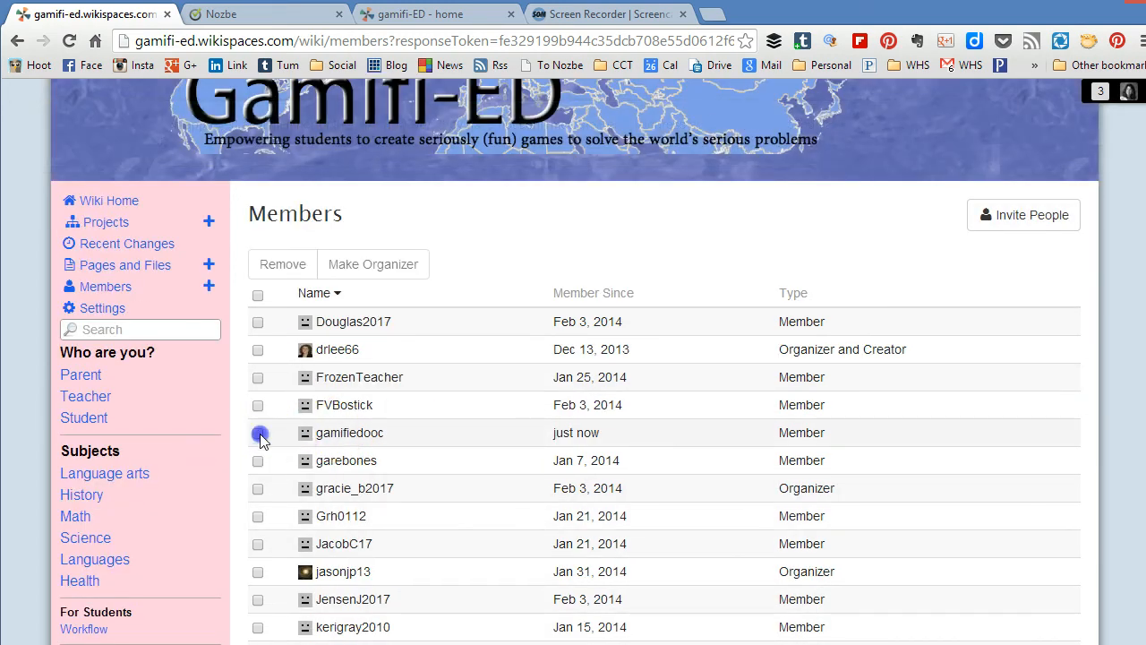
{"action": "left_click", "coordinate": [258, 432]}
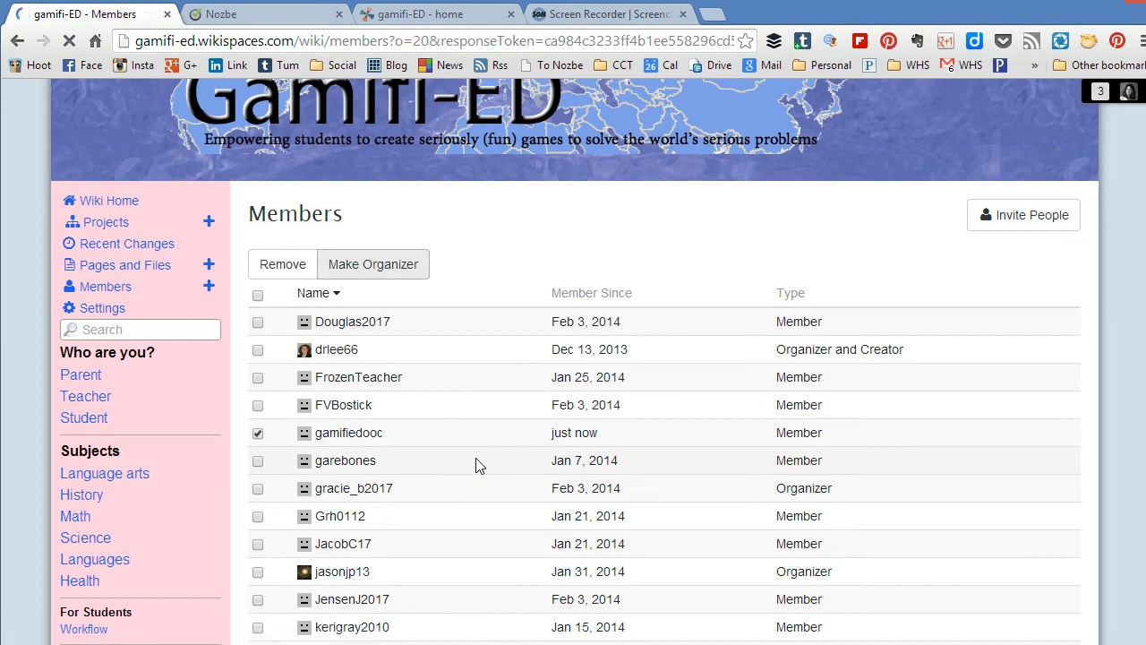
{"action": "left_click", "coordinate": [372, 264]}
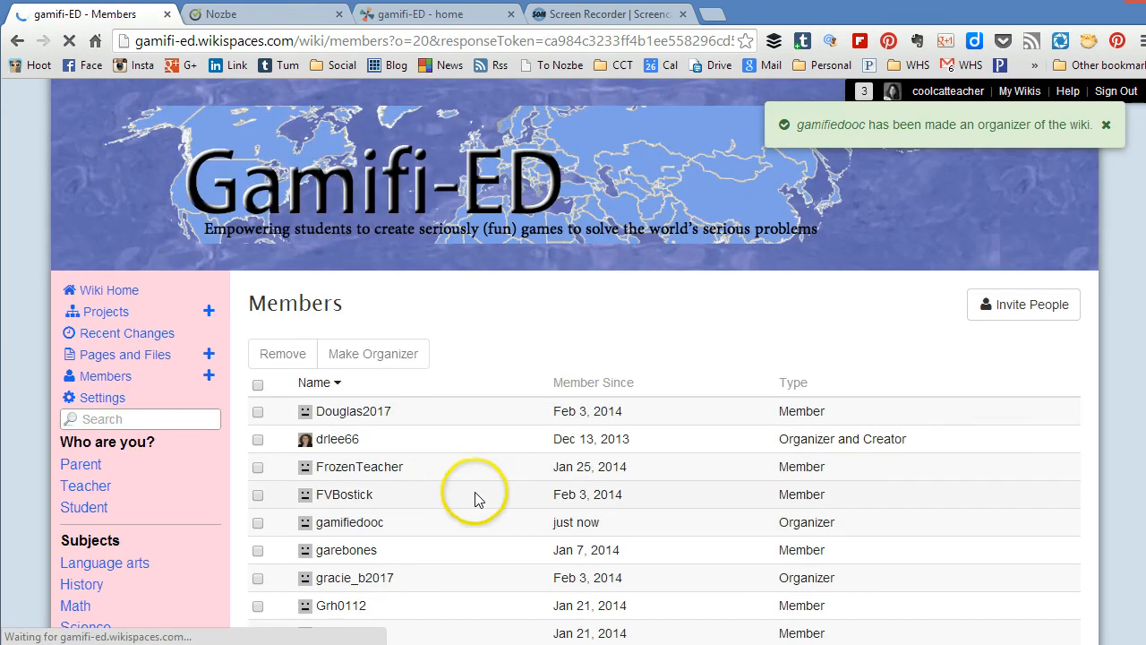
{"action": "scroll", "scroll_direction": "down", "scroll_amount": 3}
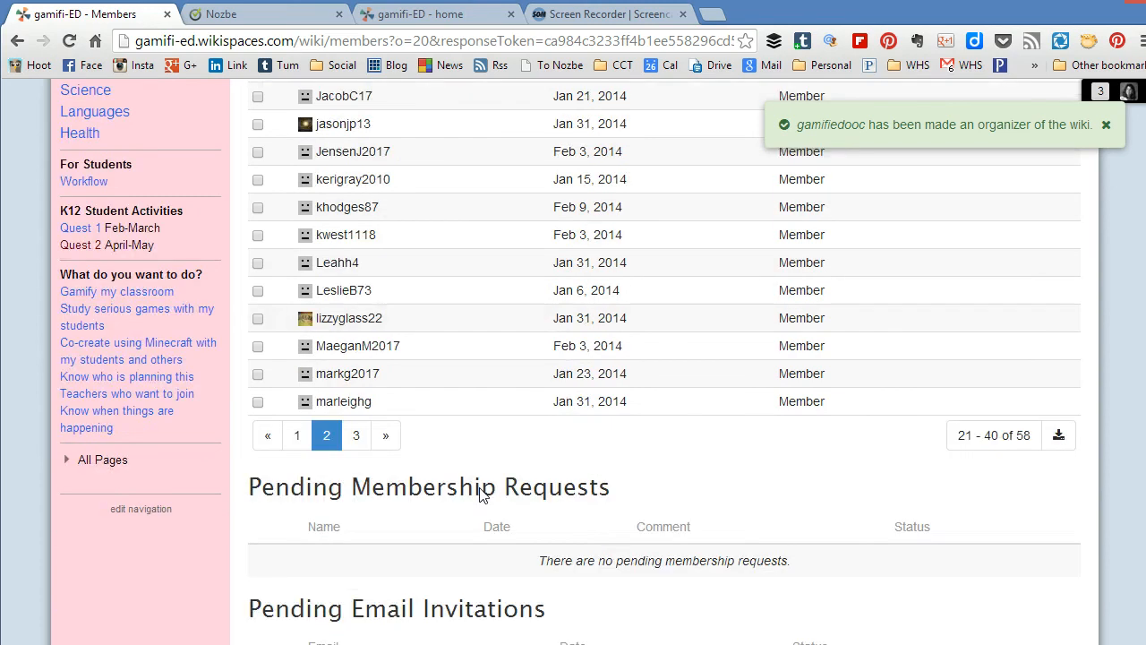
{"action": "mouse_move", "coordinate": [387, 512]}
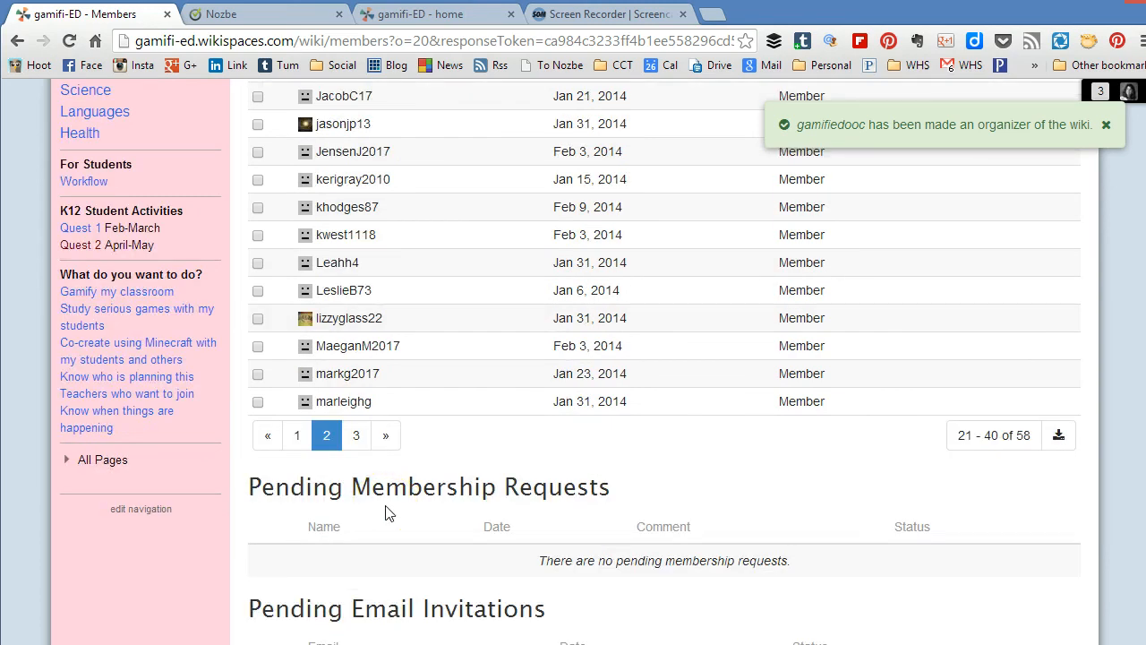